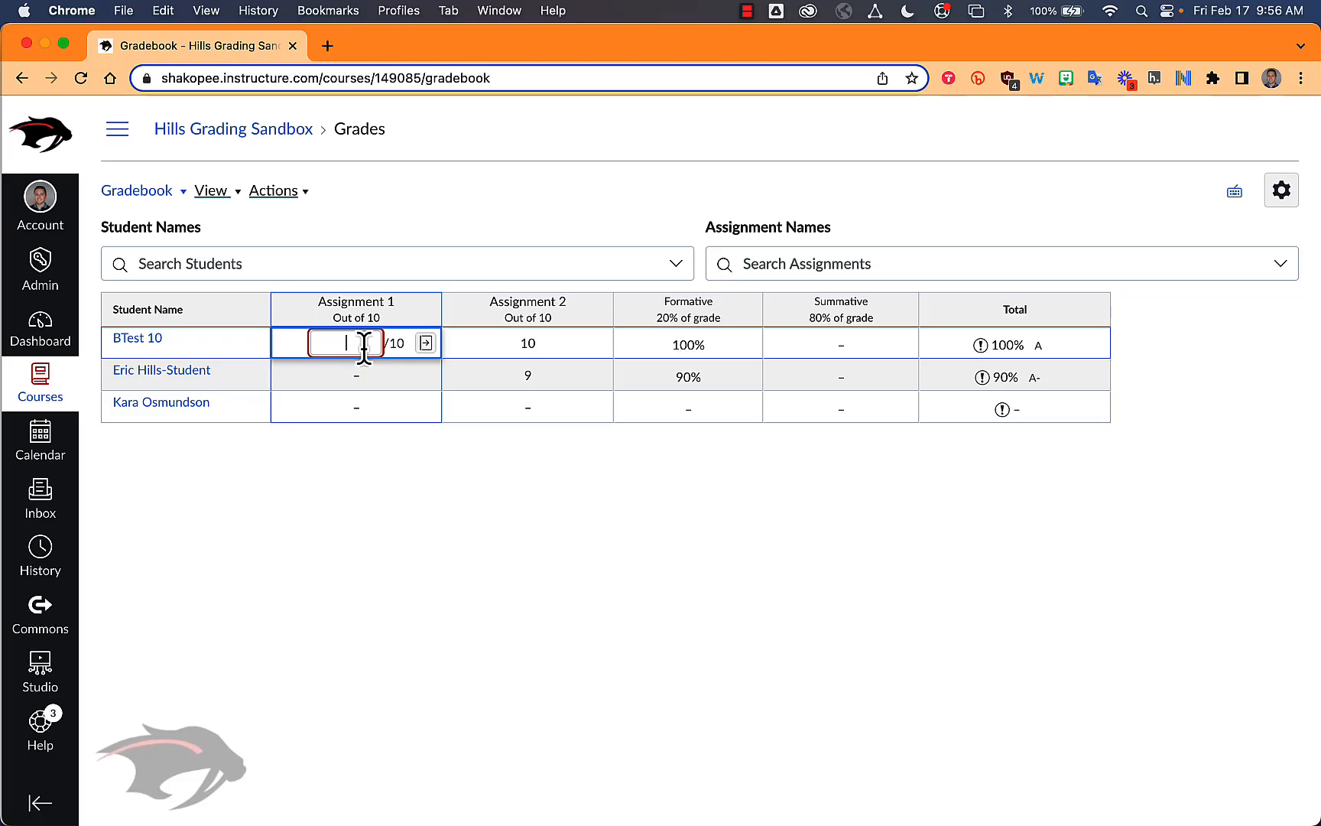
# - Mark the first student's Assignment 1 as missing by entering MI in its cell
pyautogui.write('mi')
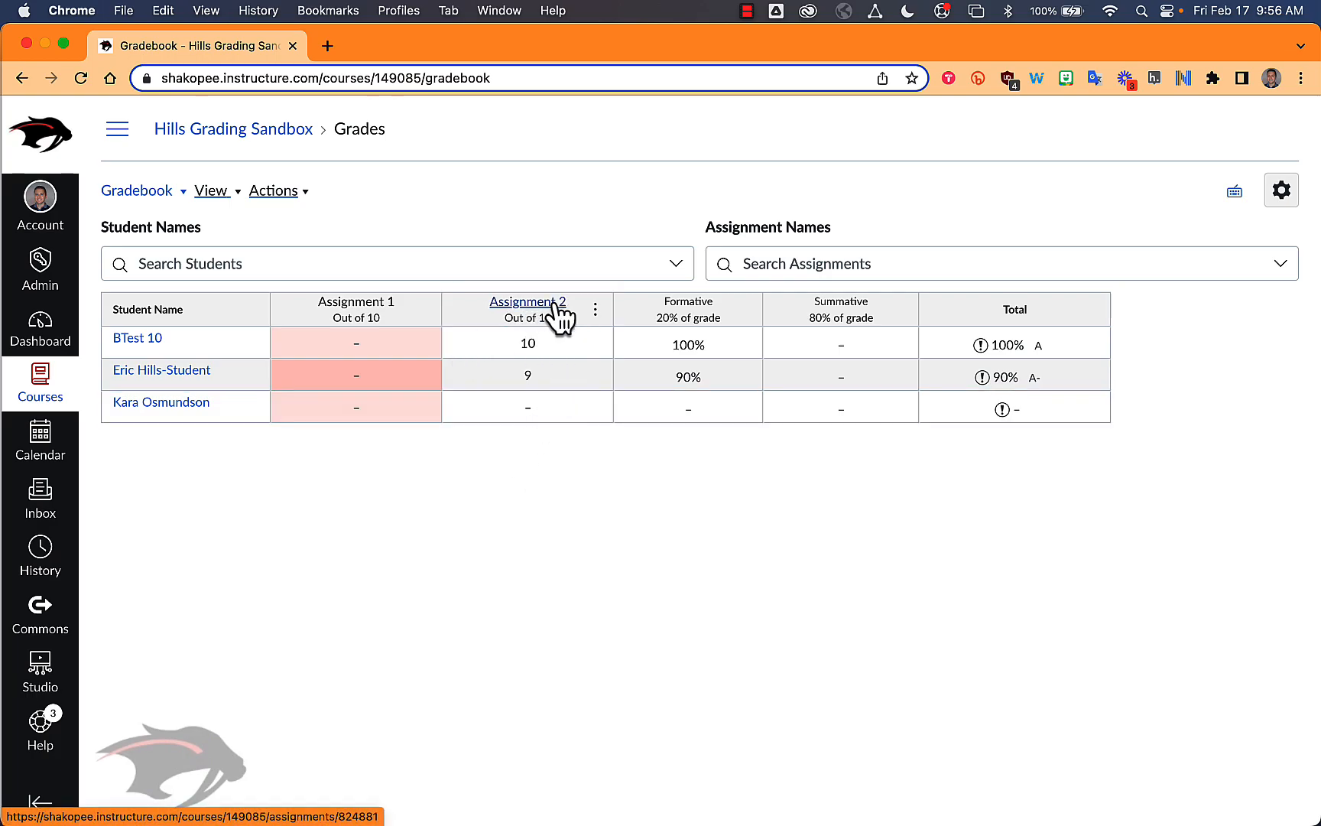
pyautogui.moveTo(570, 349)
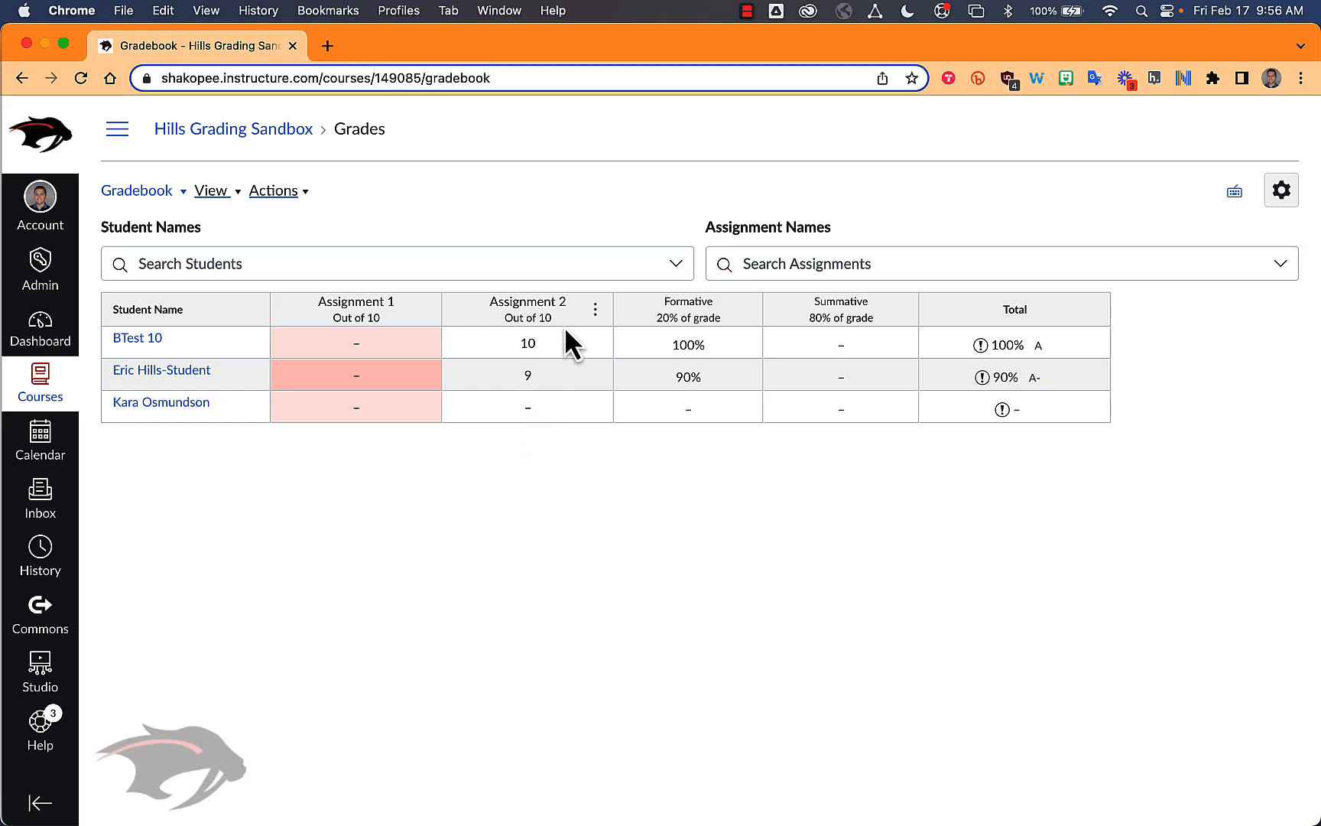
pyautogui.moveTo(574, 453)
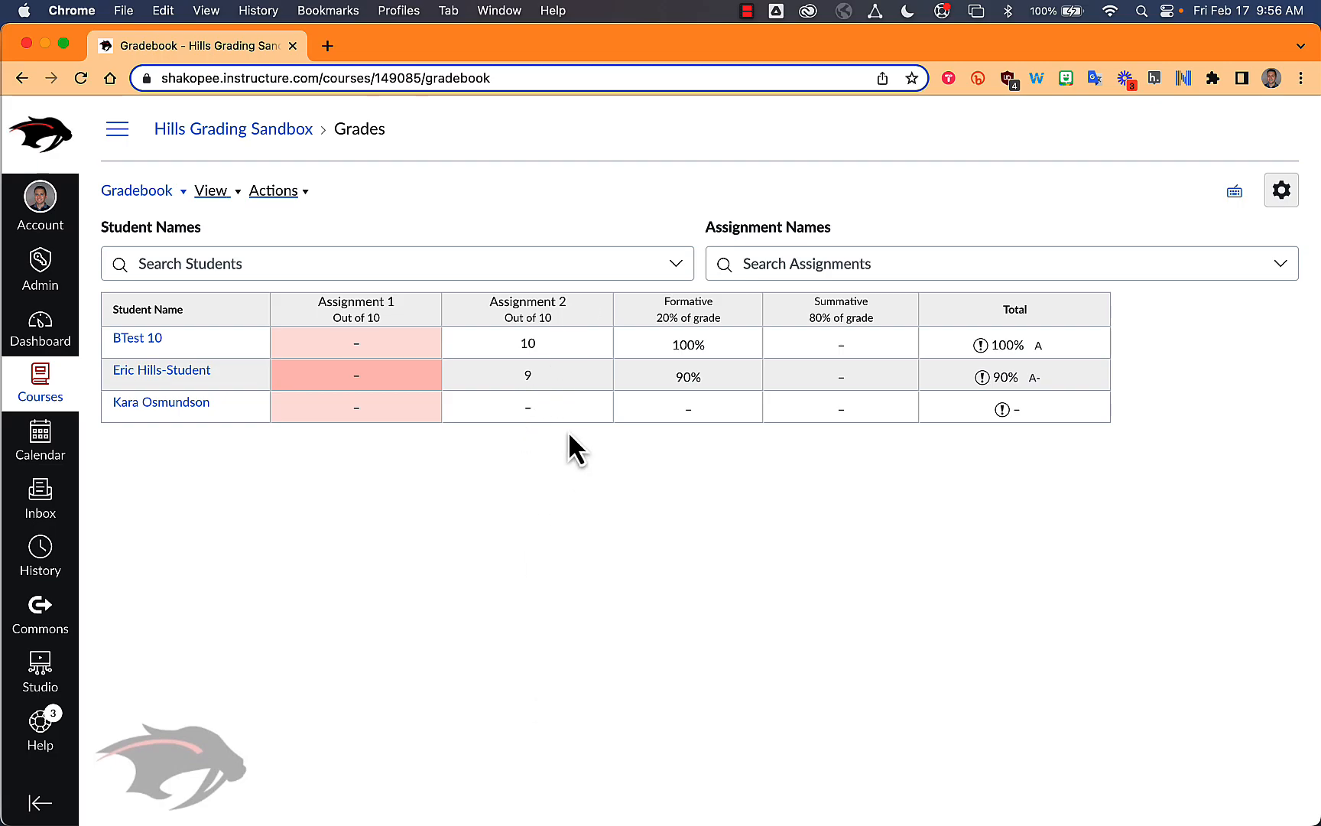
pyautogui.moveTo(570, 474)
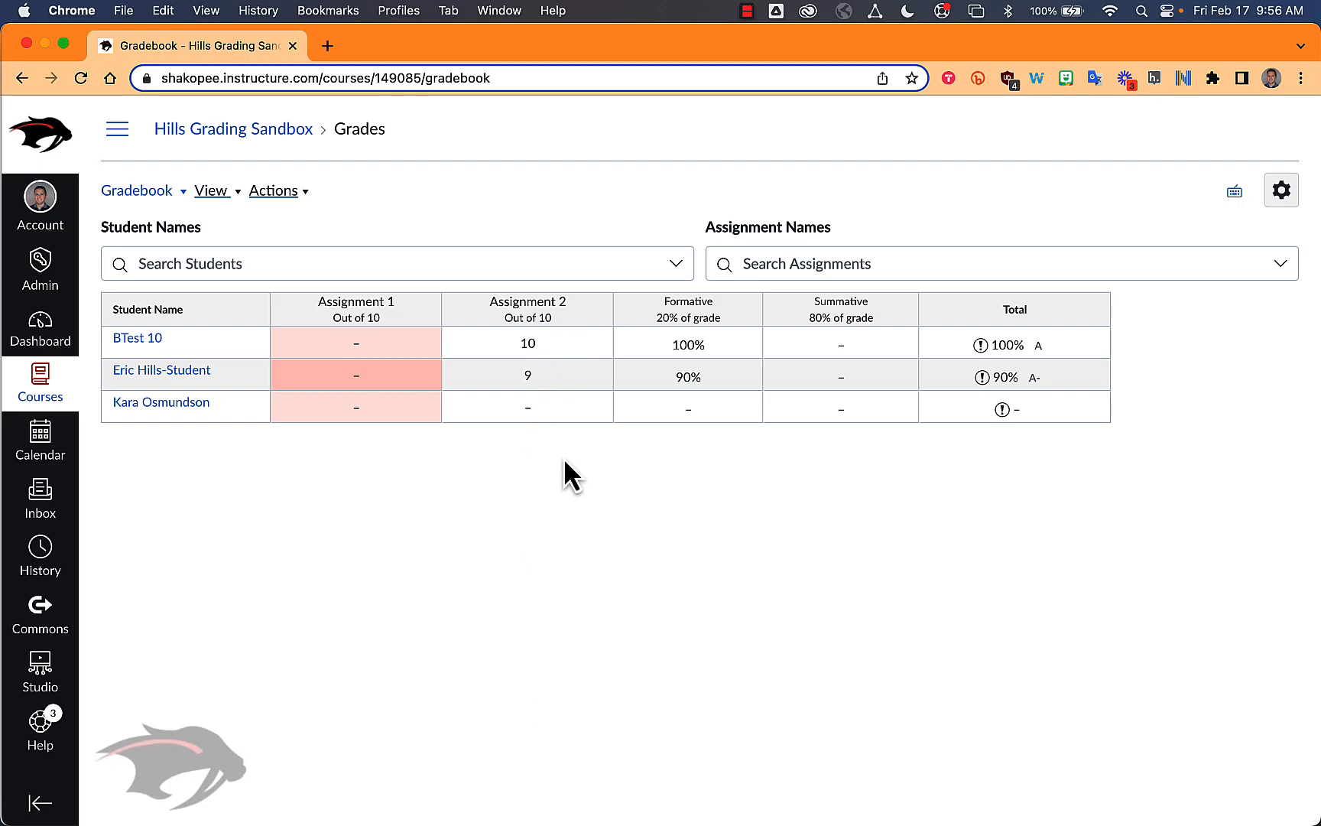
pyautogui.moveTo(607, 332)
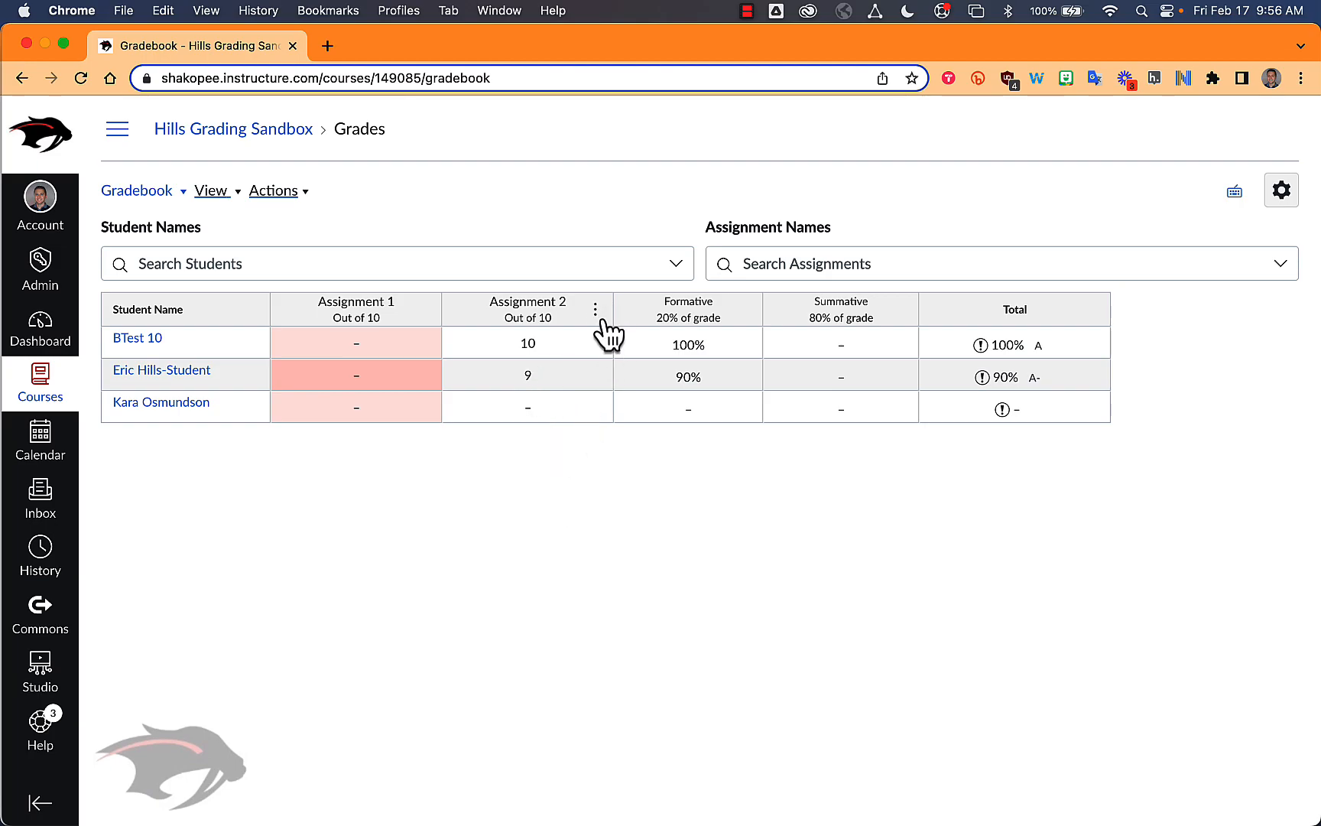
# - Set Assignment 2's default grade to 'mi' so ungraded submissions become missing, and acknowledge the notice
pyautogui.click(595, 310)
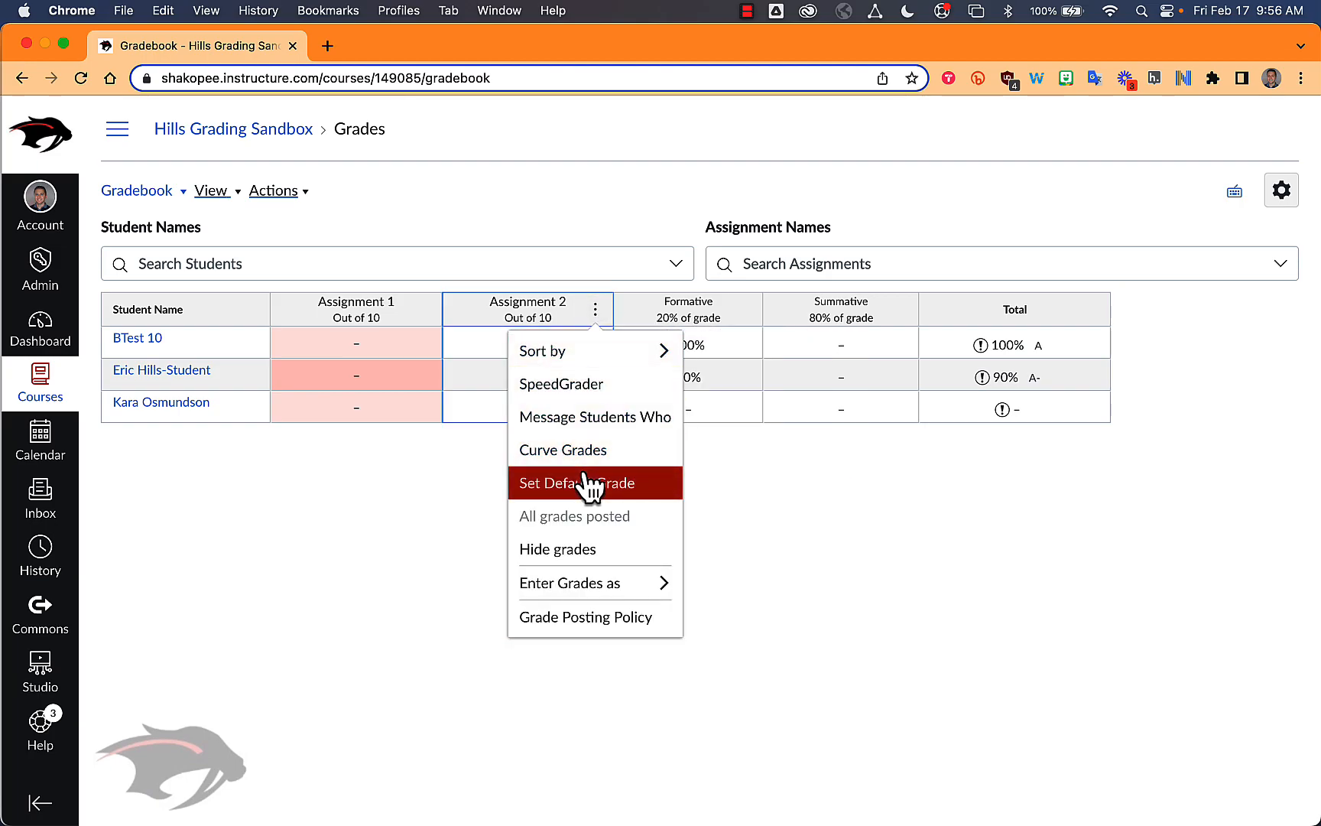
pyautogui.click(588, 483)
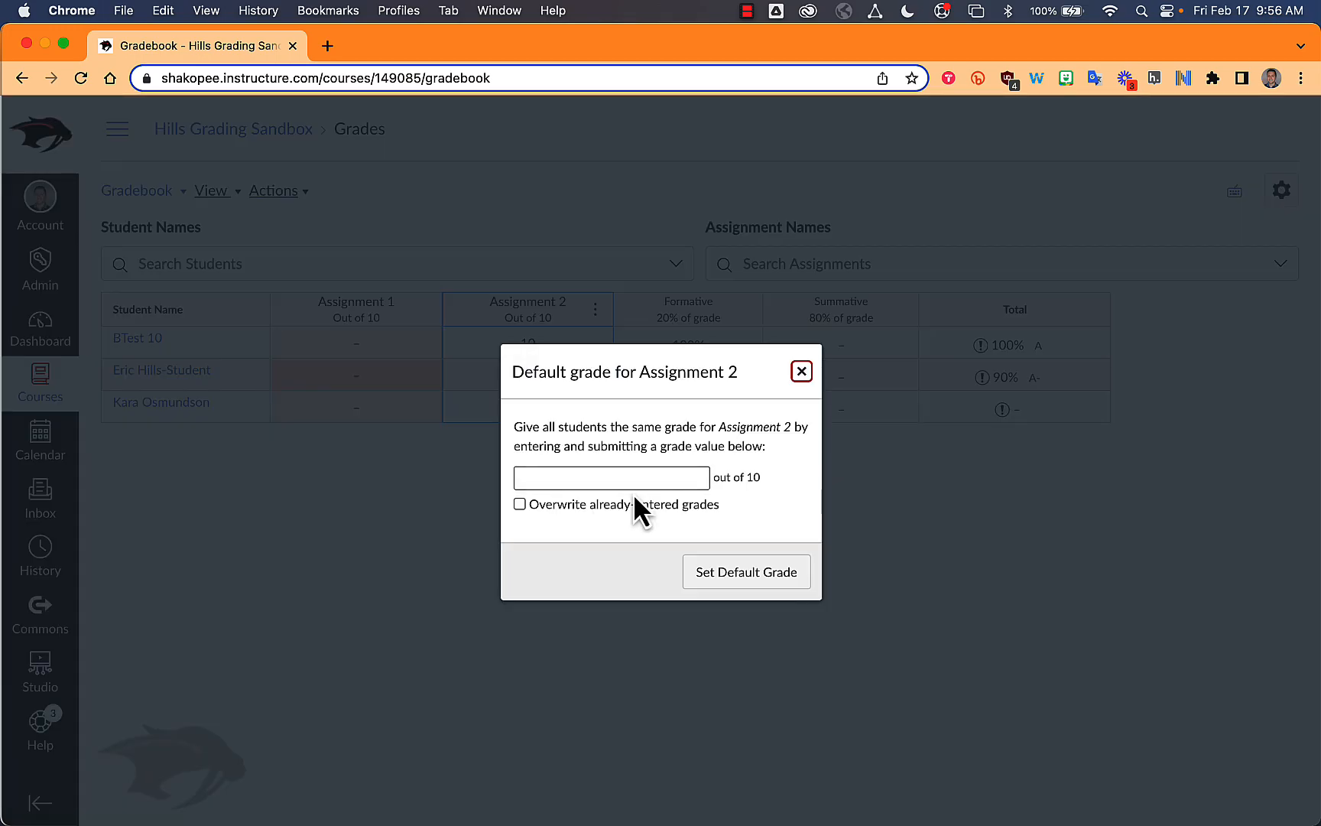
pyautogui.write('mi')
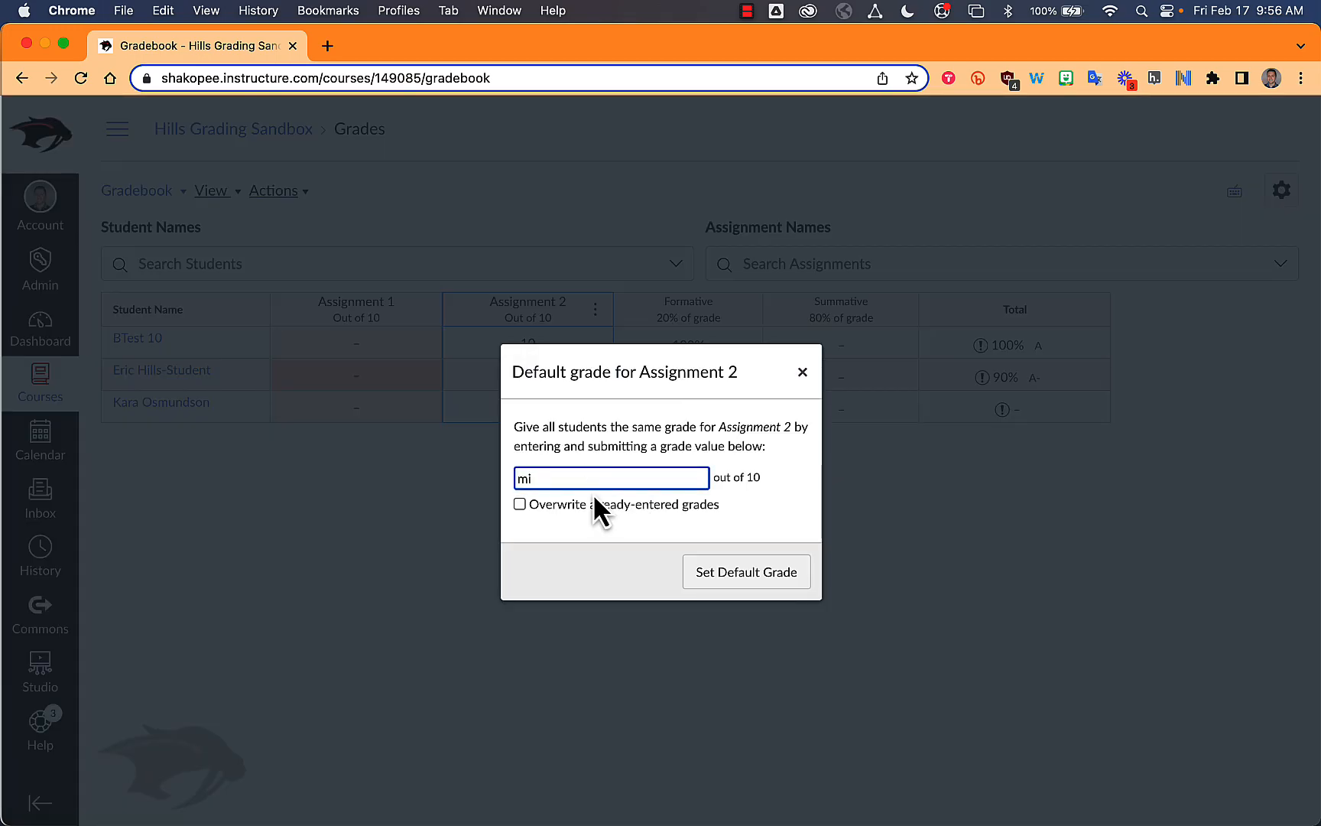
pyautogui.moveTo(765, 584)
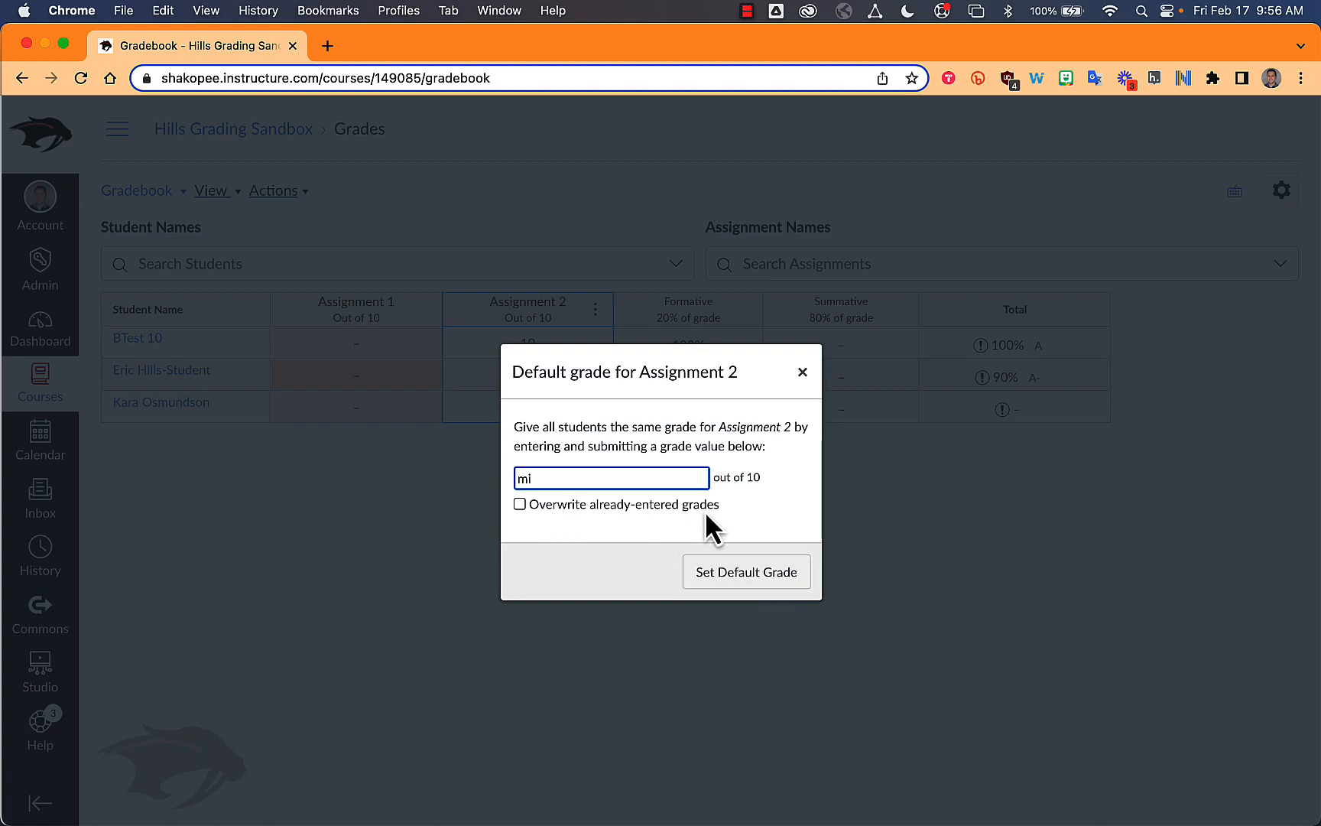
pyautogui.moveTo(573, 385)
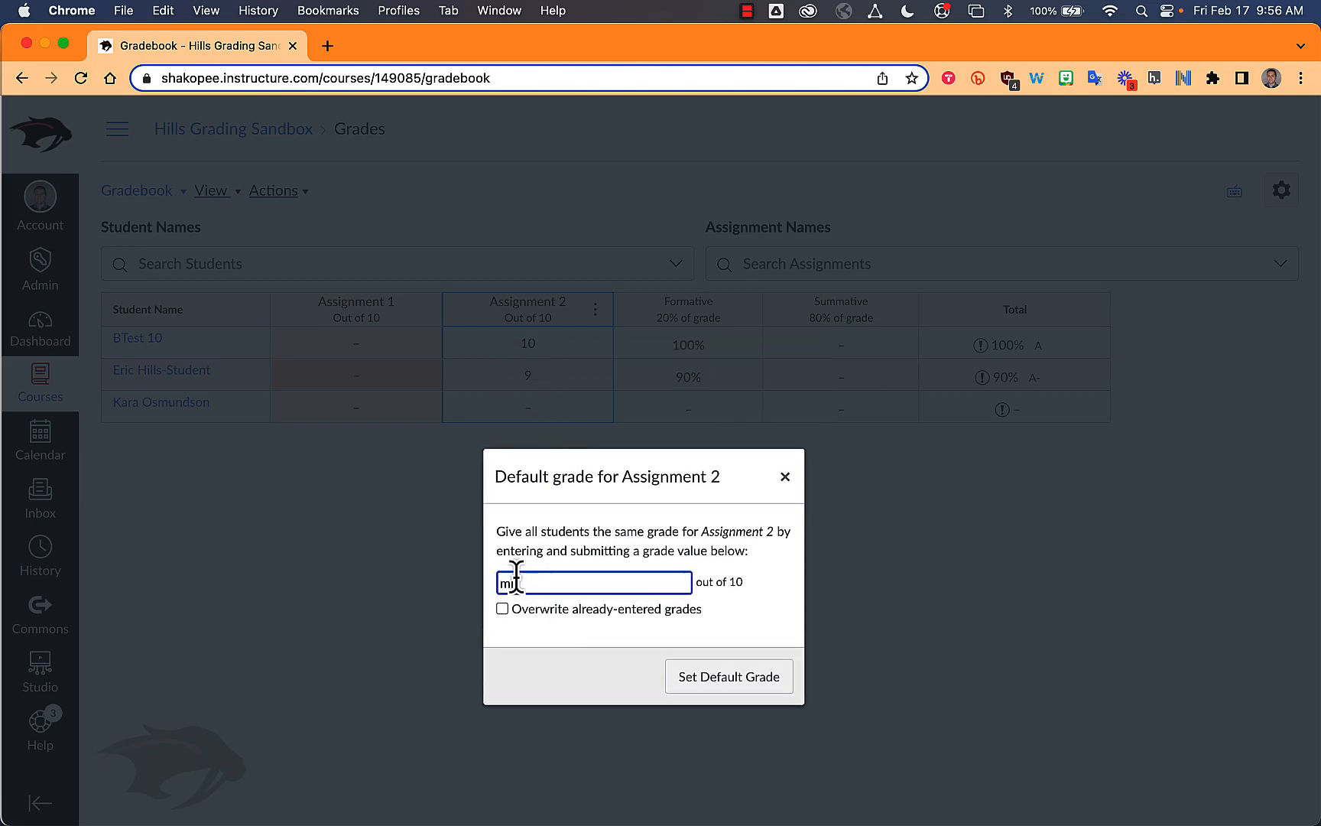
pyautogui.click(728, 676)
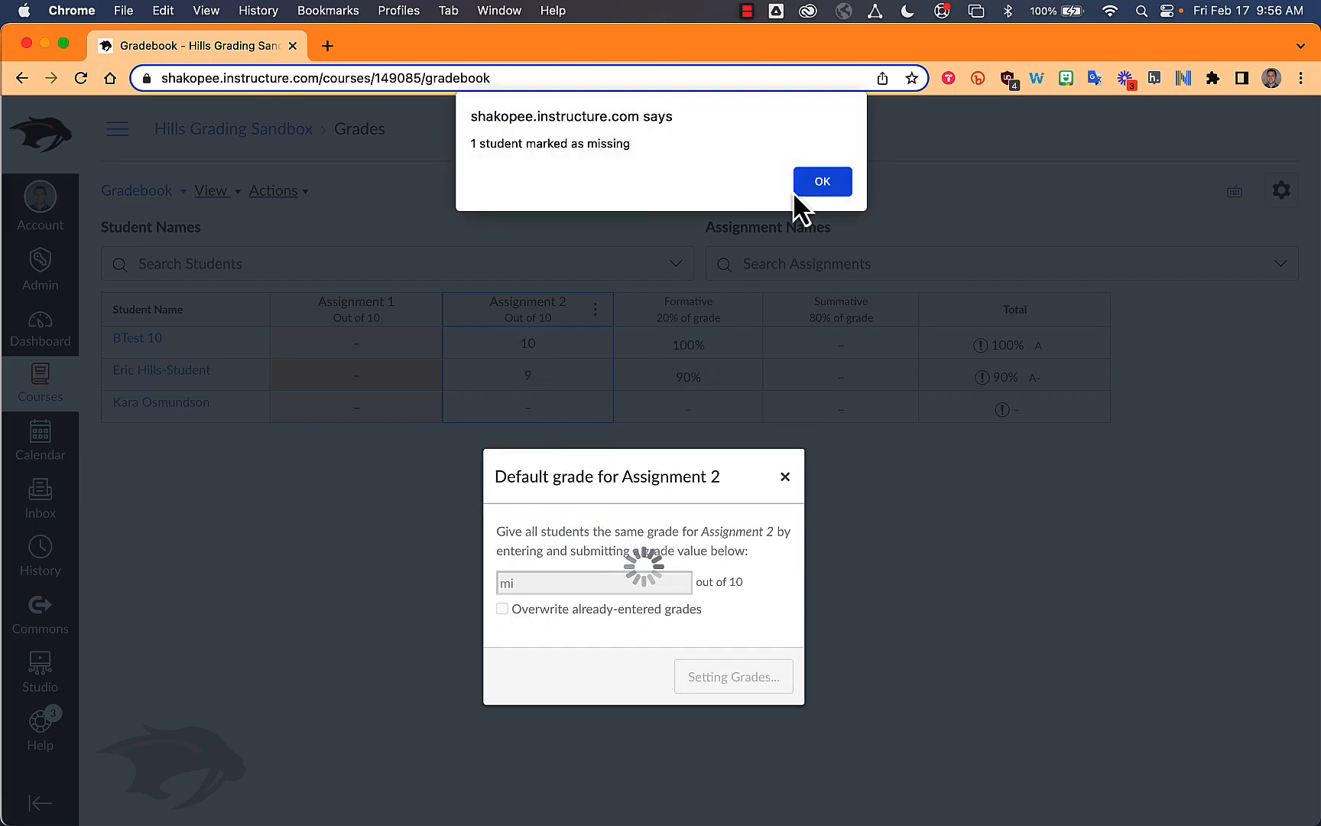
pyautogui.click(822, 182)
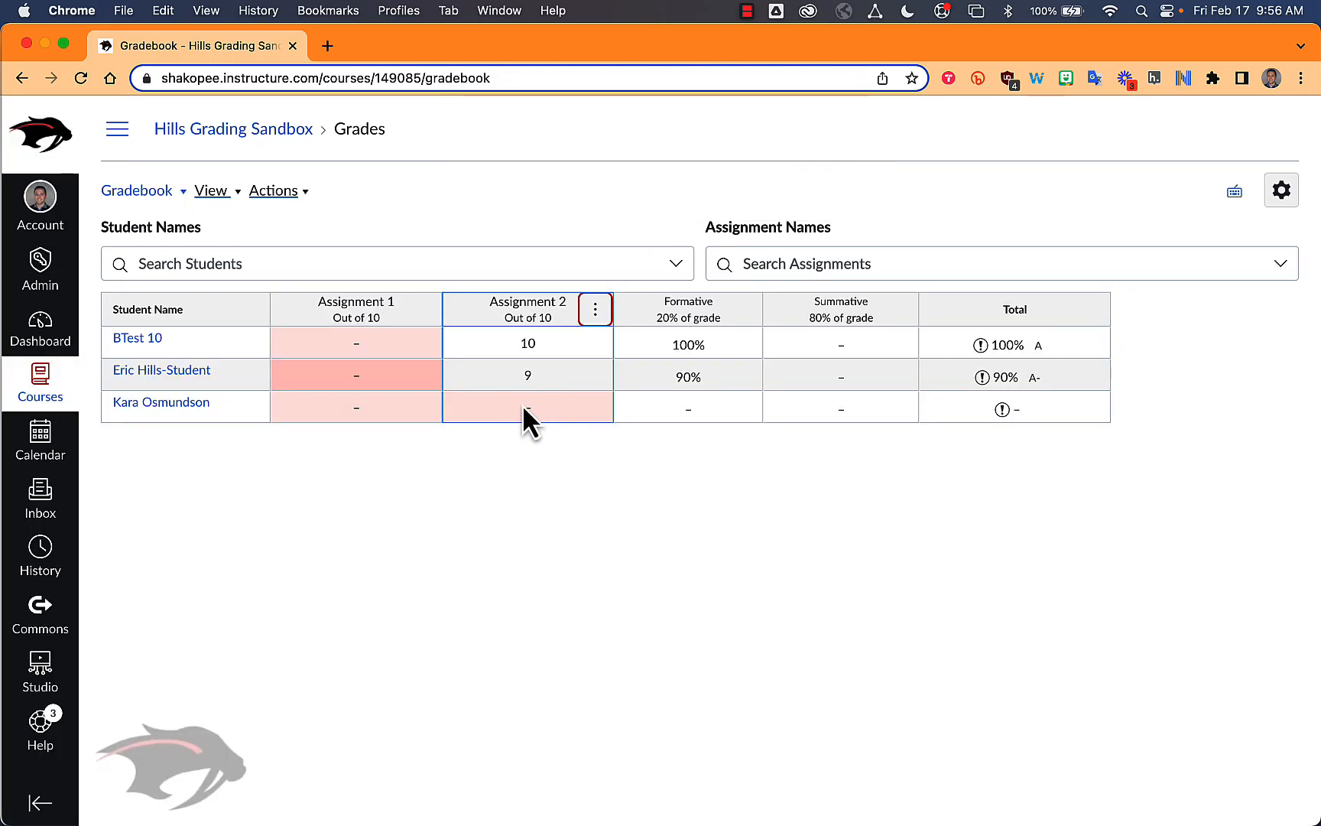
pyautogui.moveTo(524, 543)
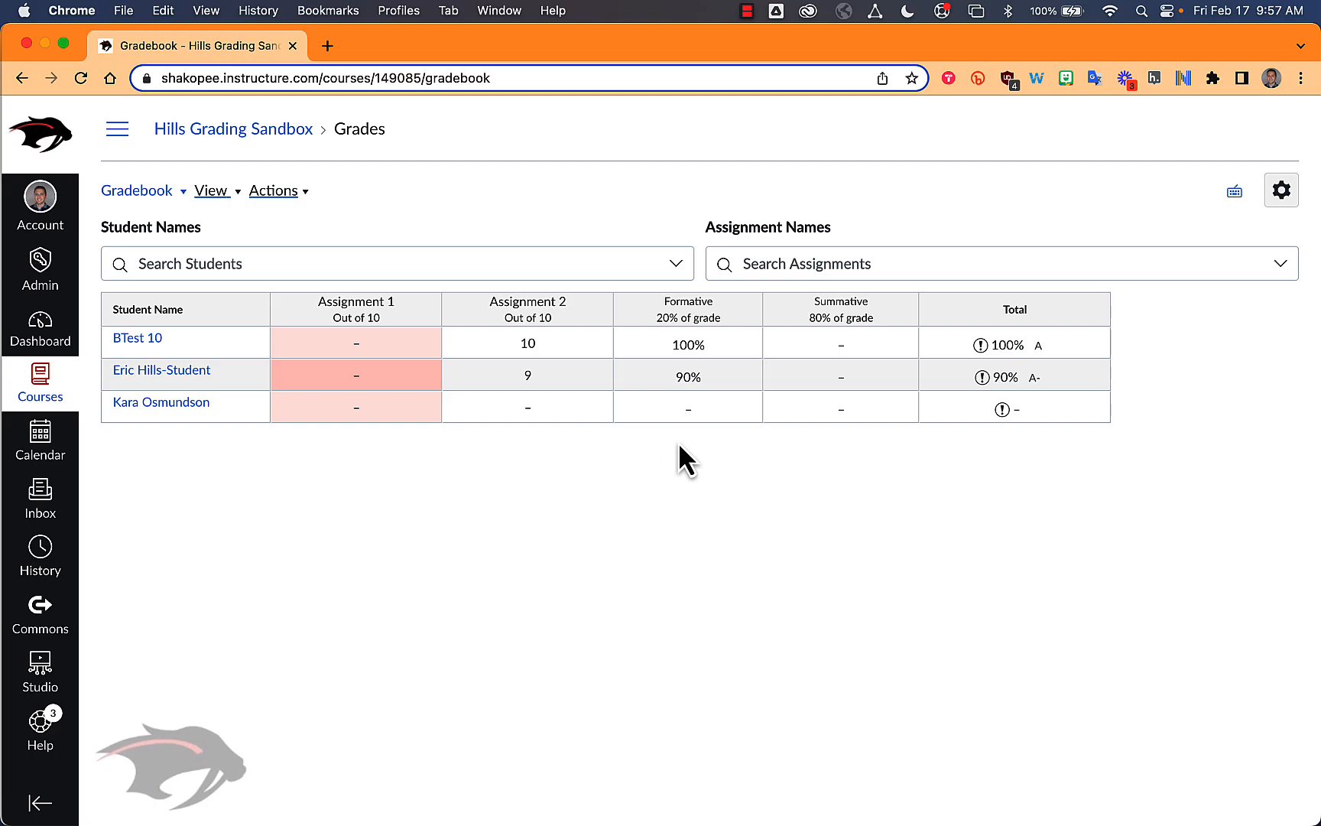
pyautogui.moveTo(754, 444)
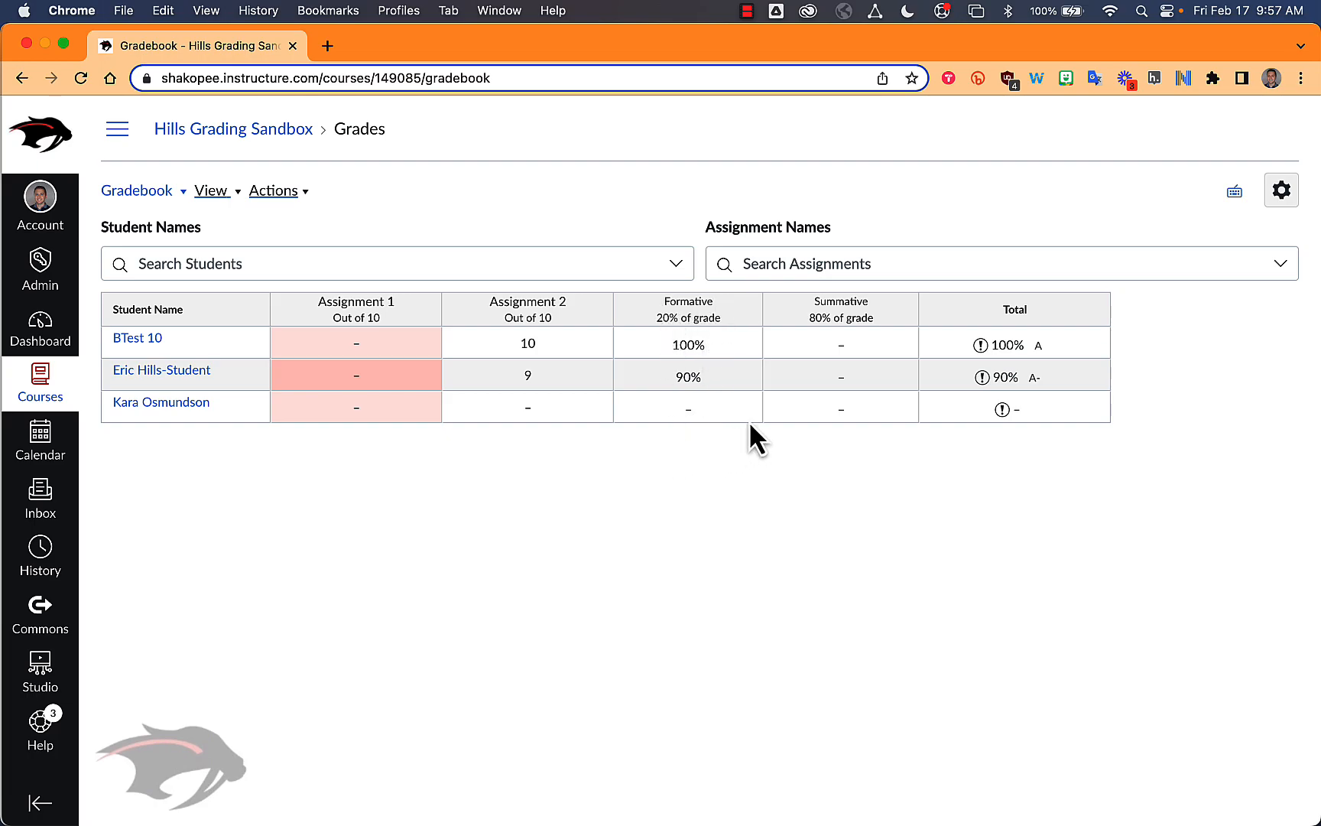
pyautogui.moveTo(747, 309)
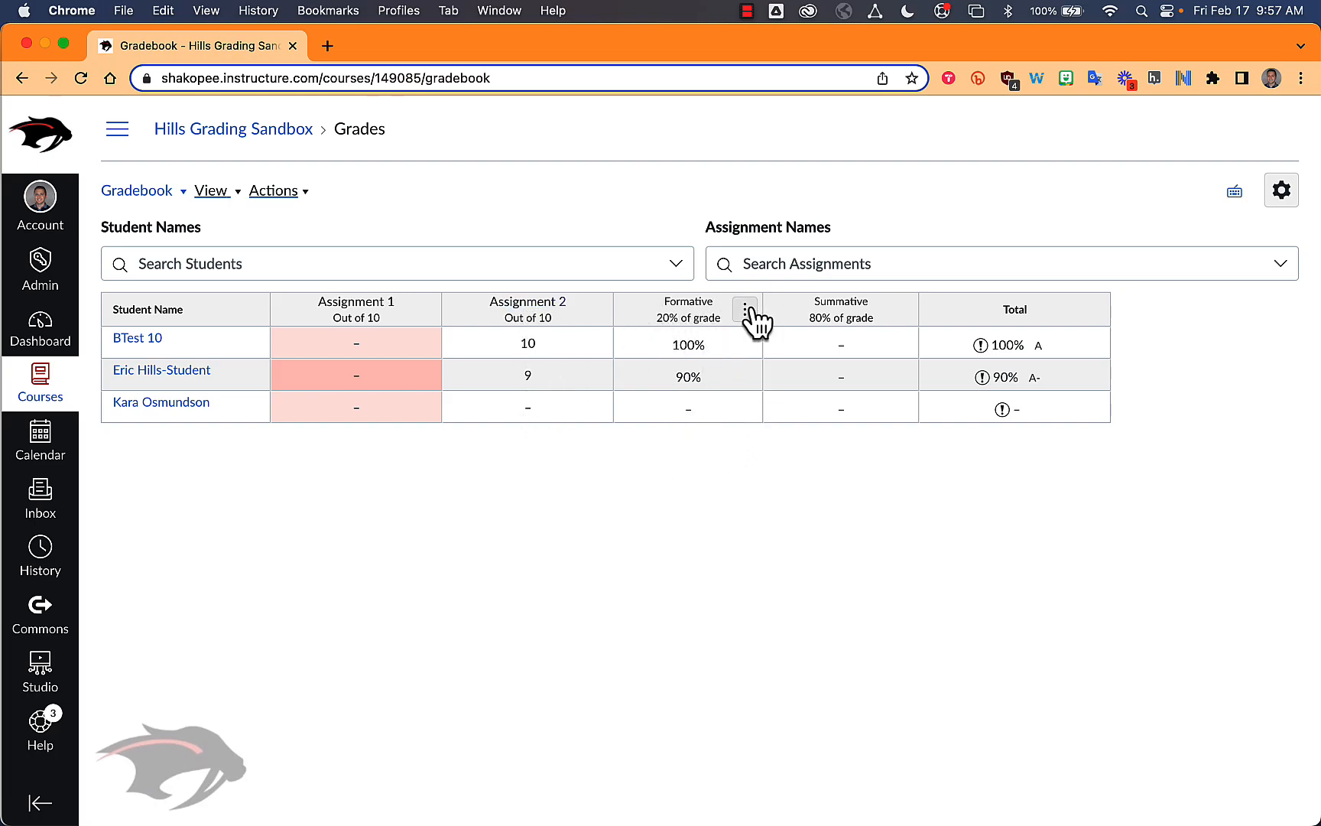
# - Apply a 0 score with missing status to all ungraded Formative work
pyautogui.click(745, 309)
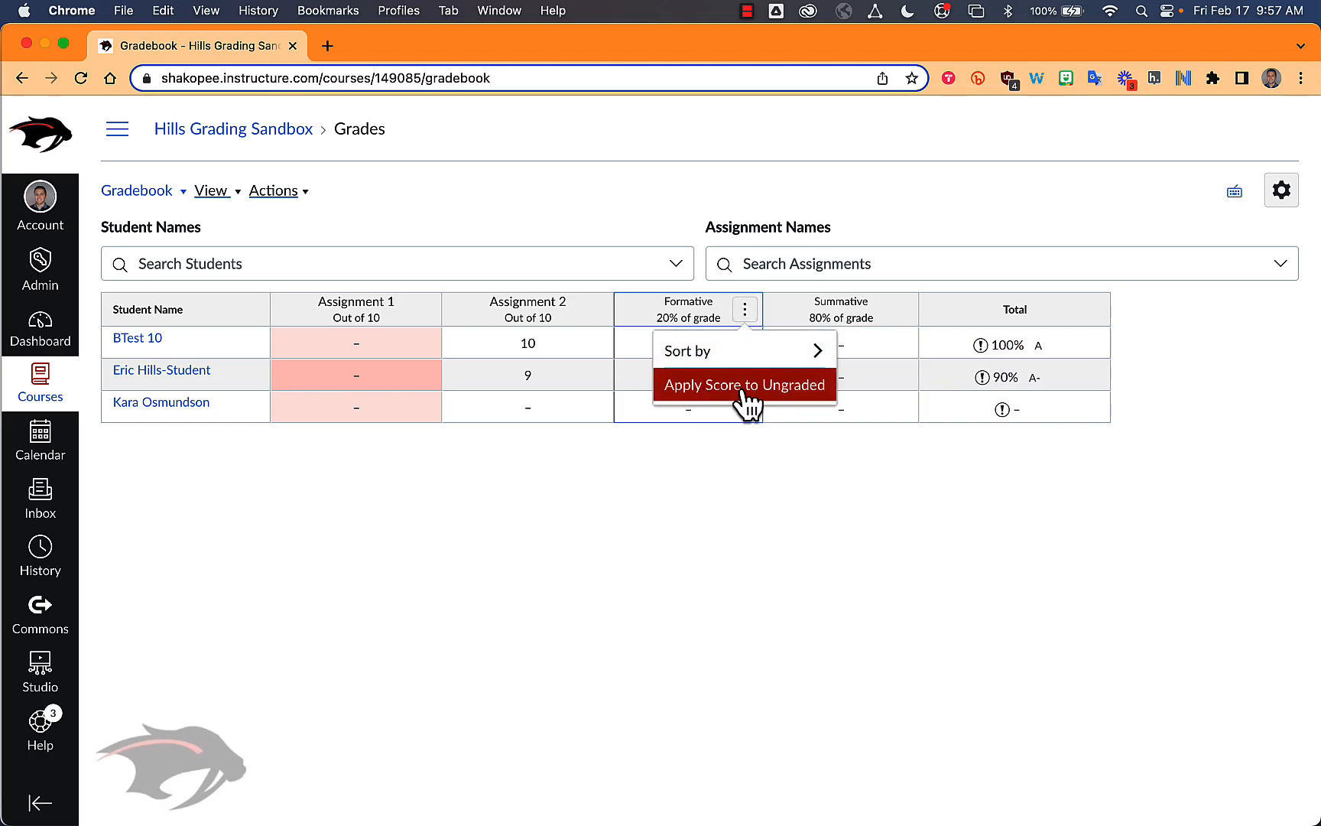
pyautogui.click(745, 385)
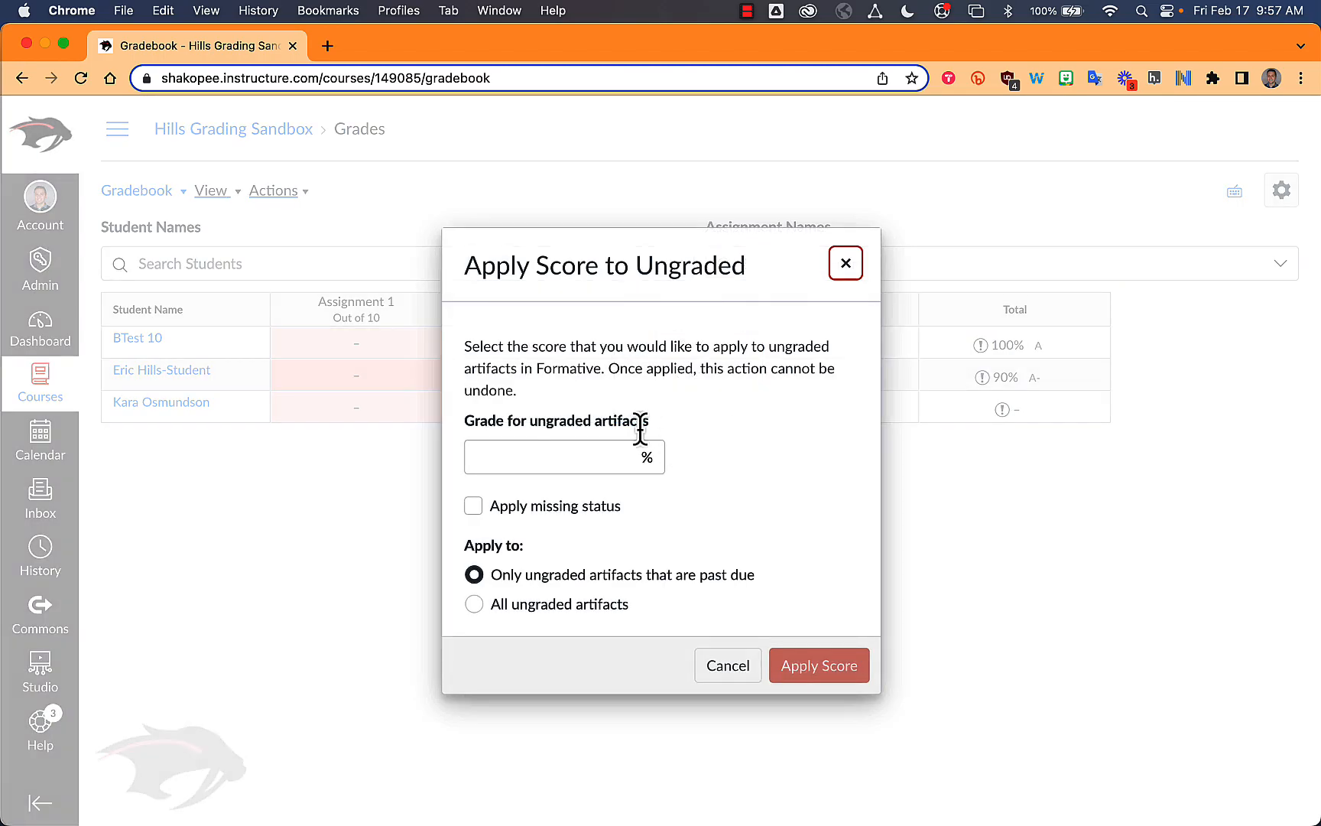
pyautogui.click(567, 456)
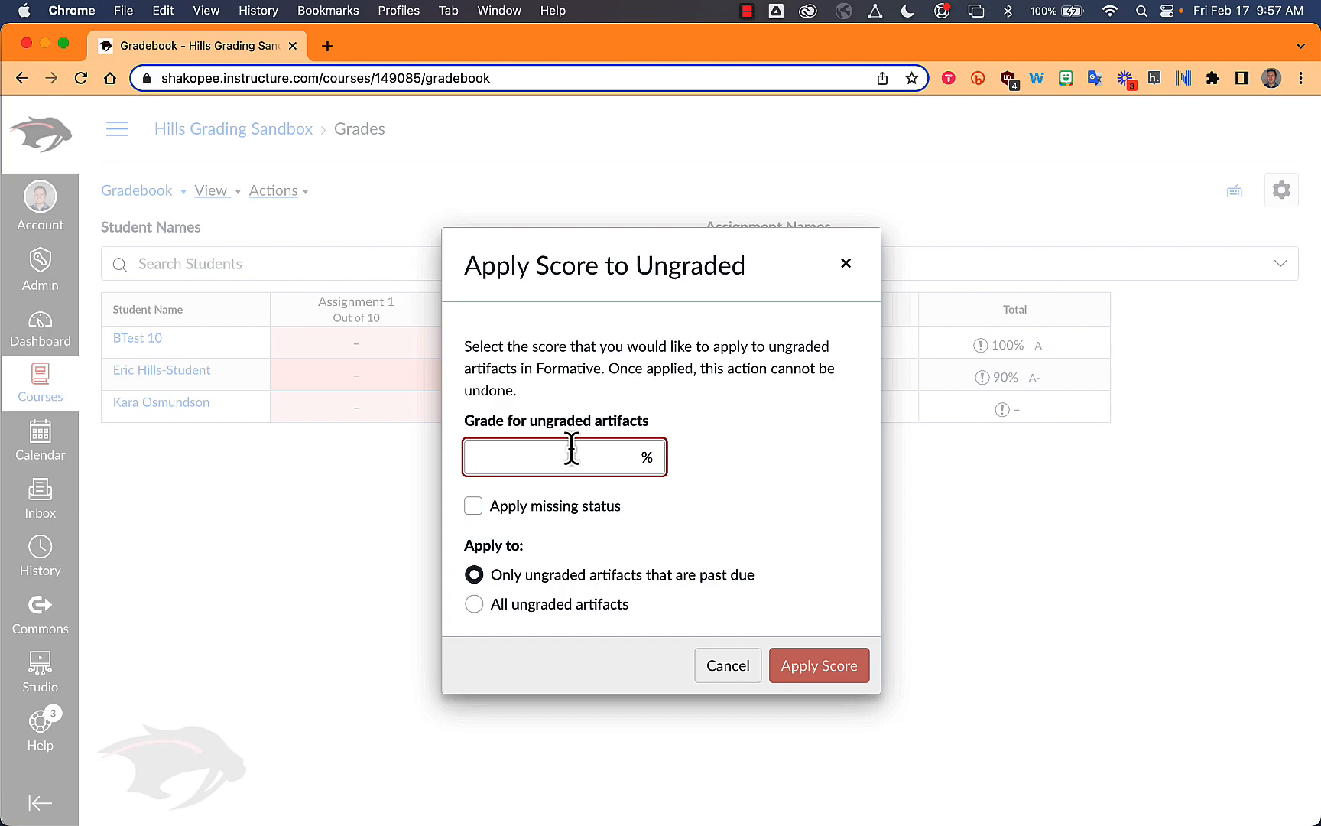
pyautogui.click(474, 506)
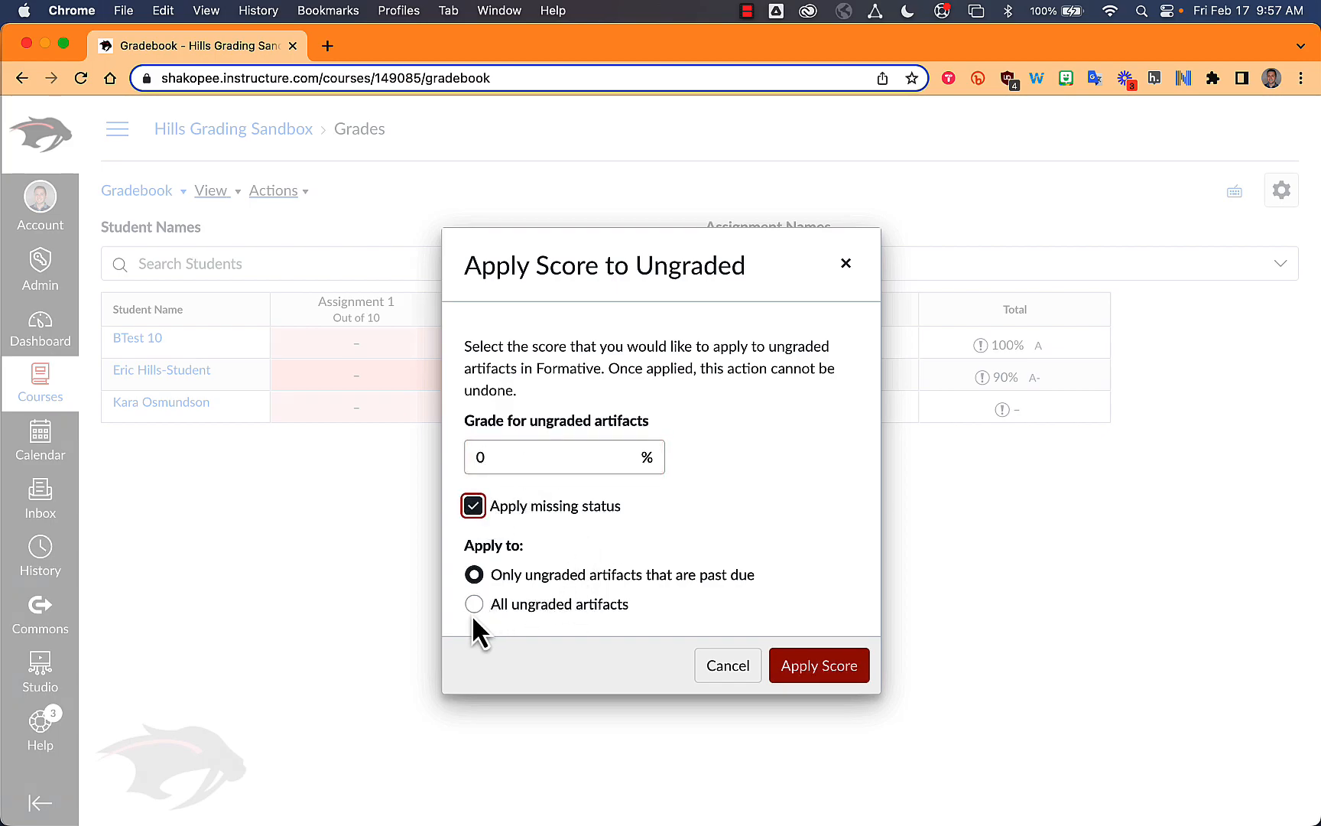
pyautogui.moveTo(787, 595)
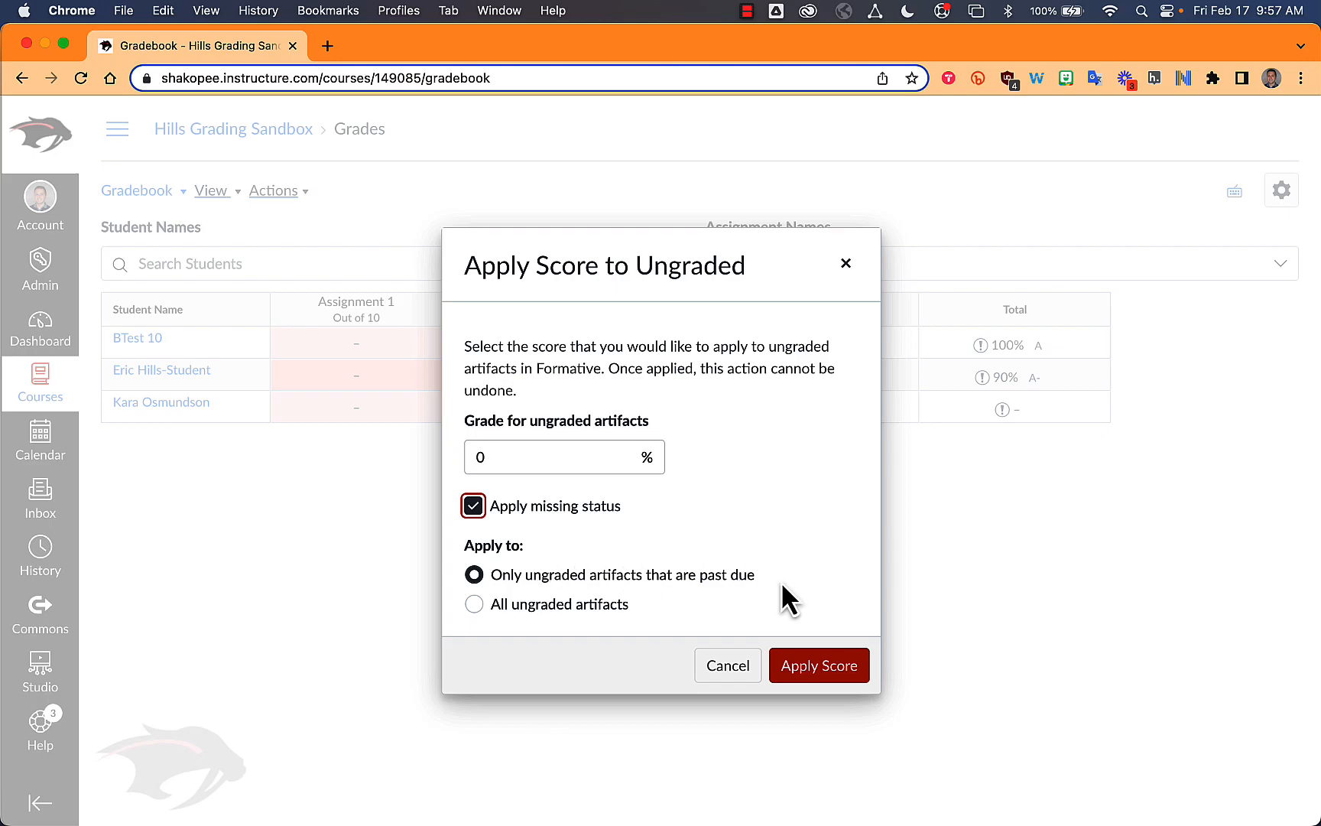
pyautogui.moveTo(661, 625)
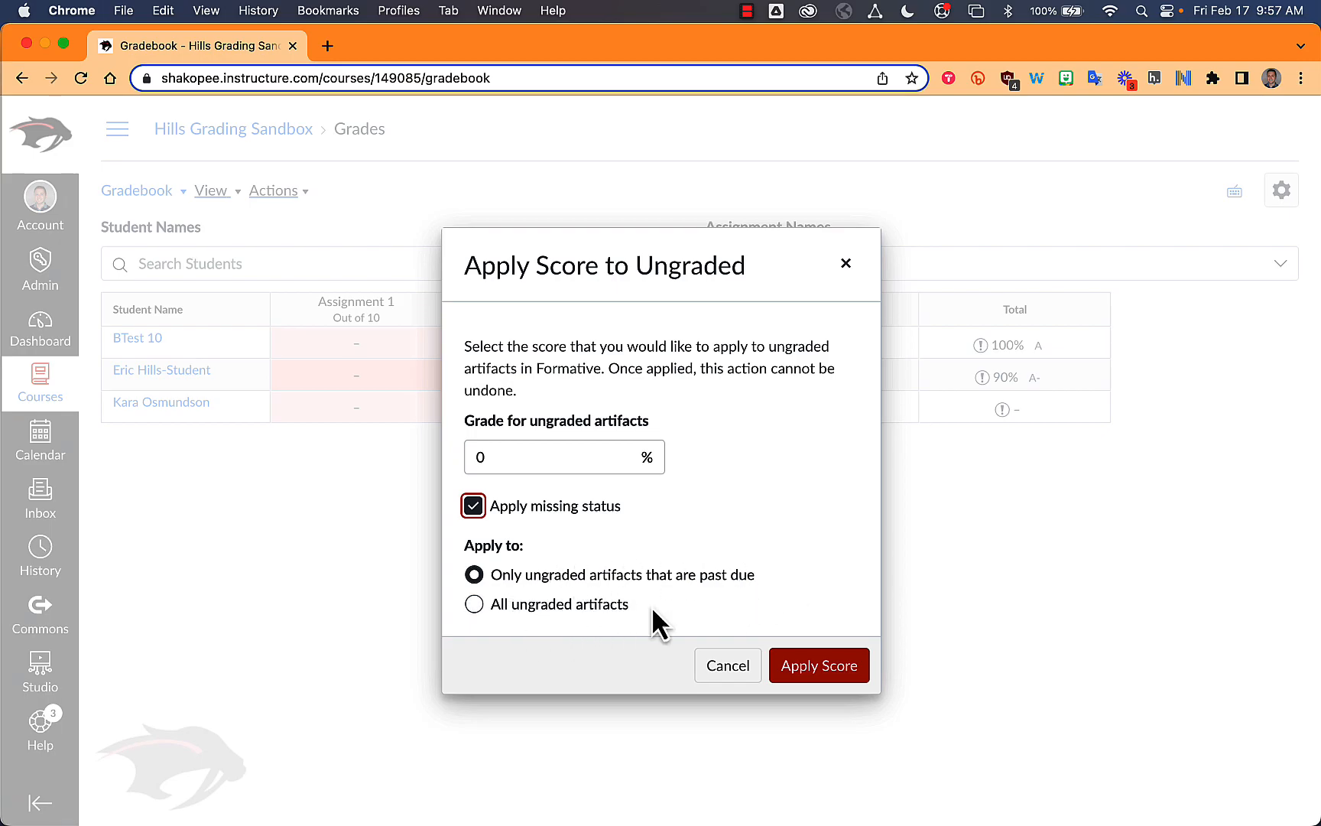
pyautogui.click(820, 666)
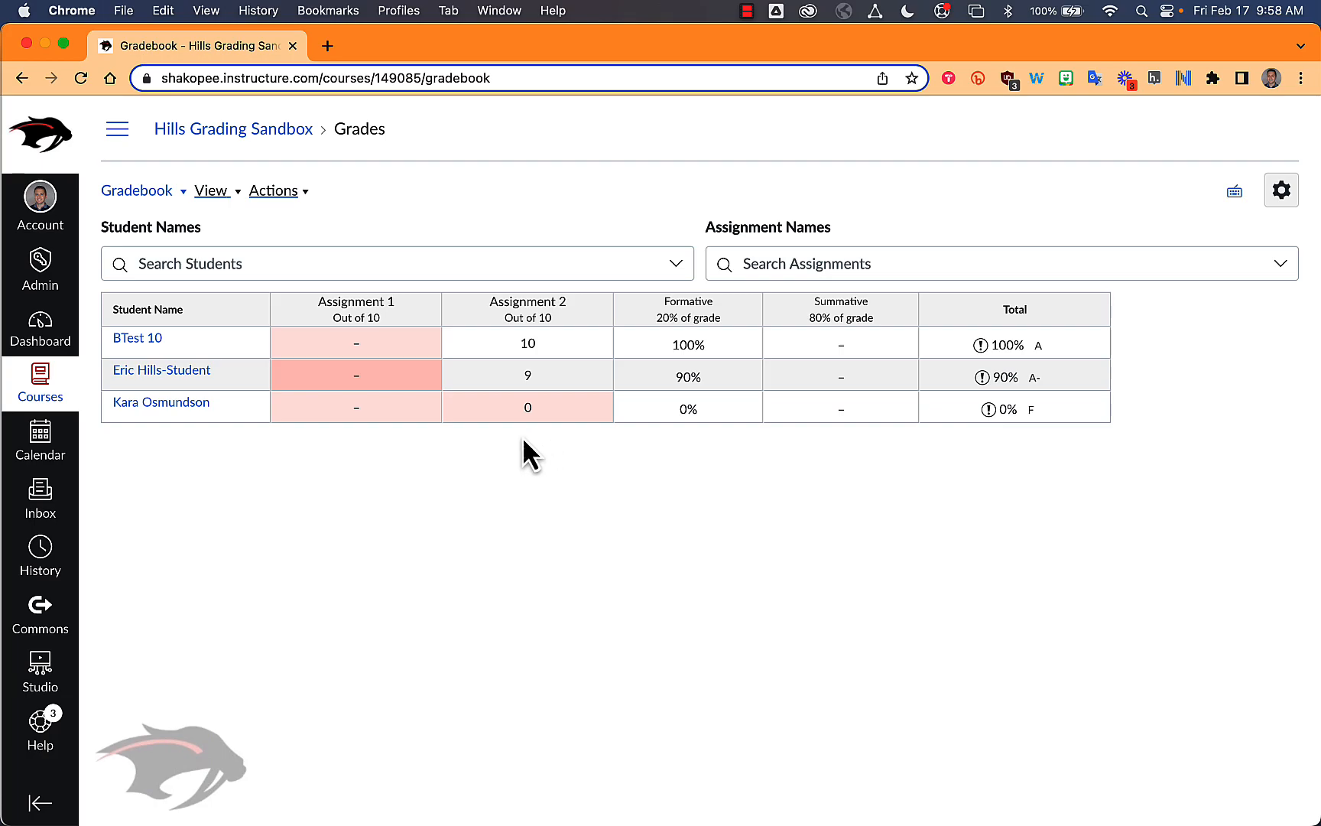
pyautogui.moveTo(505, 443)
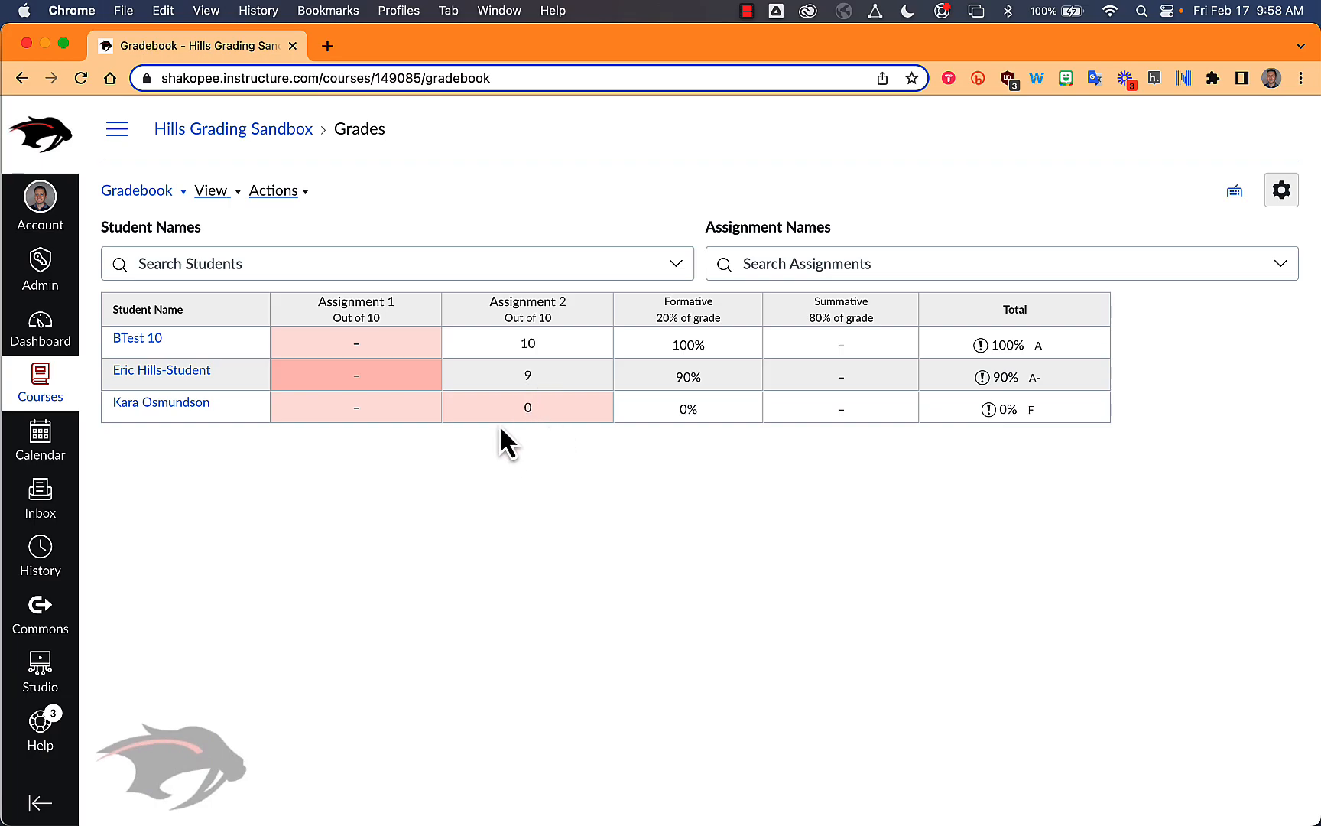